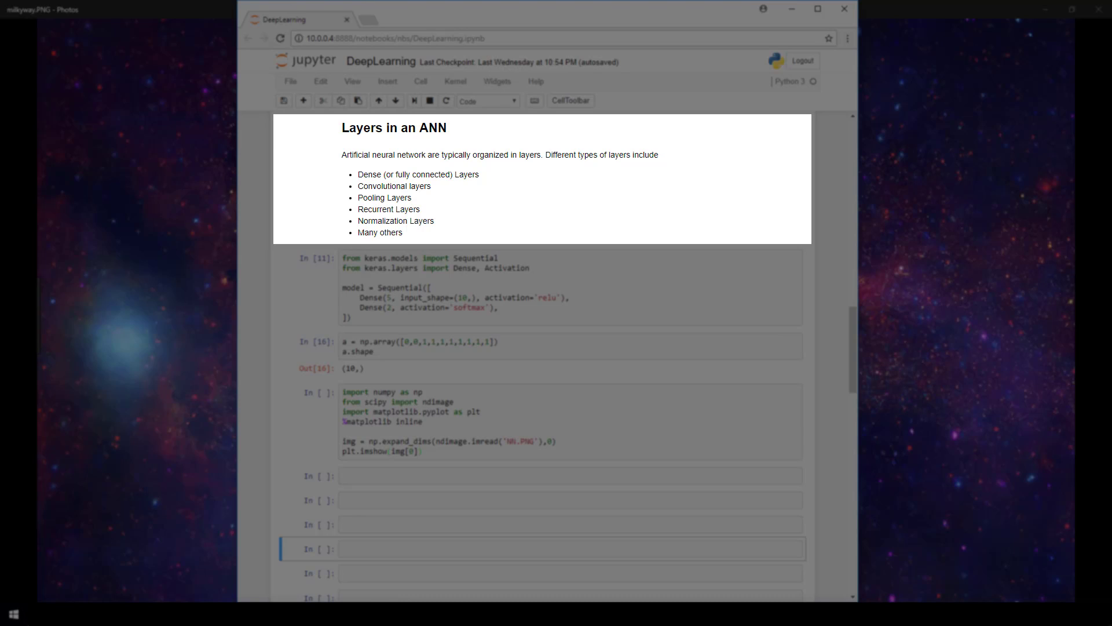
Step: Scroll the notebook to the plotted 3-5-2 network diagram below the Keras Sequential model cell
double_click(394, 186)
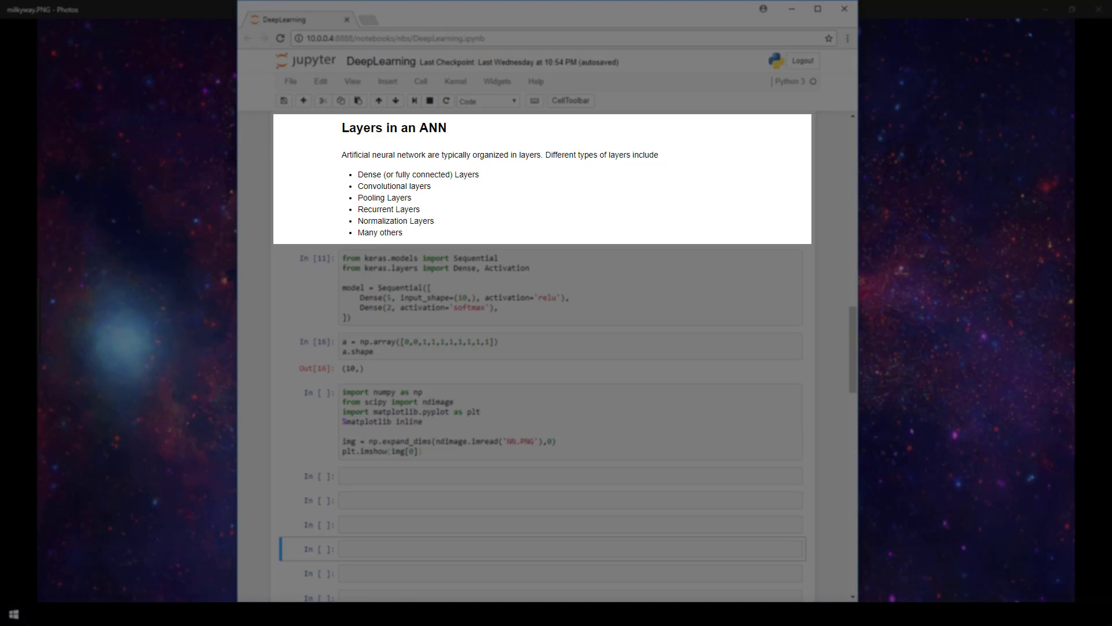
scroll(down, 3)
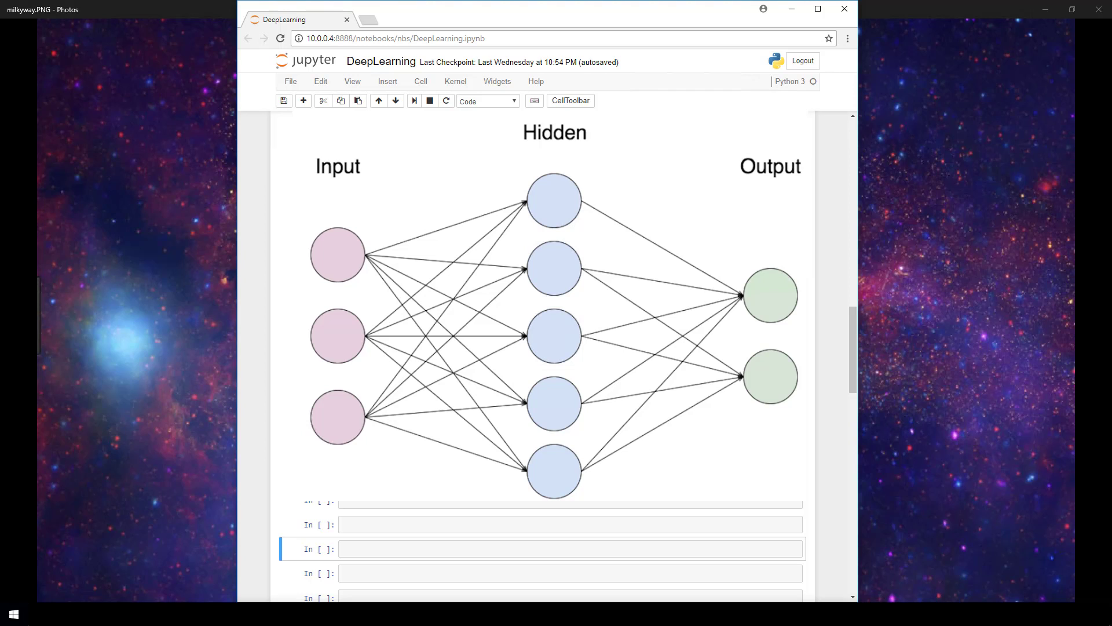
scroll(up, 3)
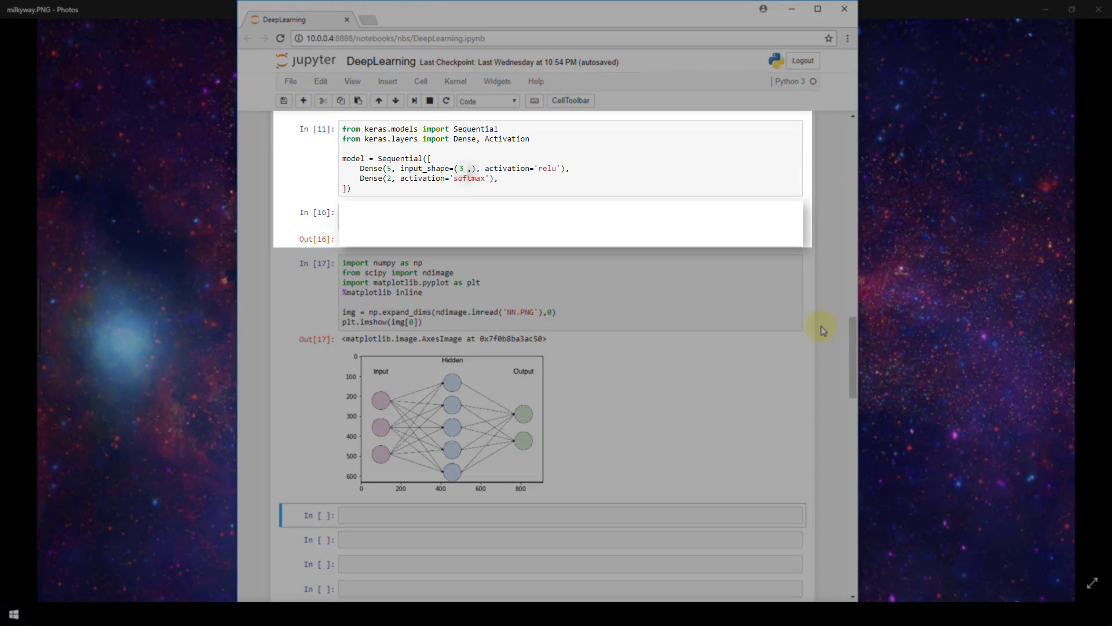
mouse_move(540, 130)
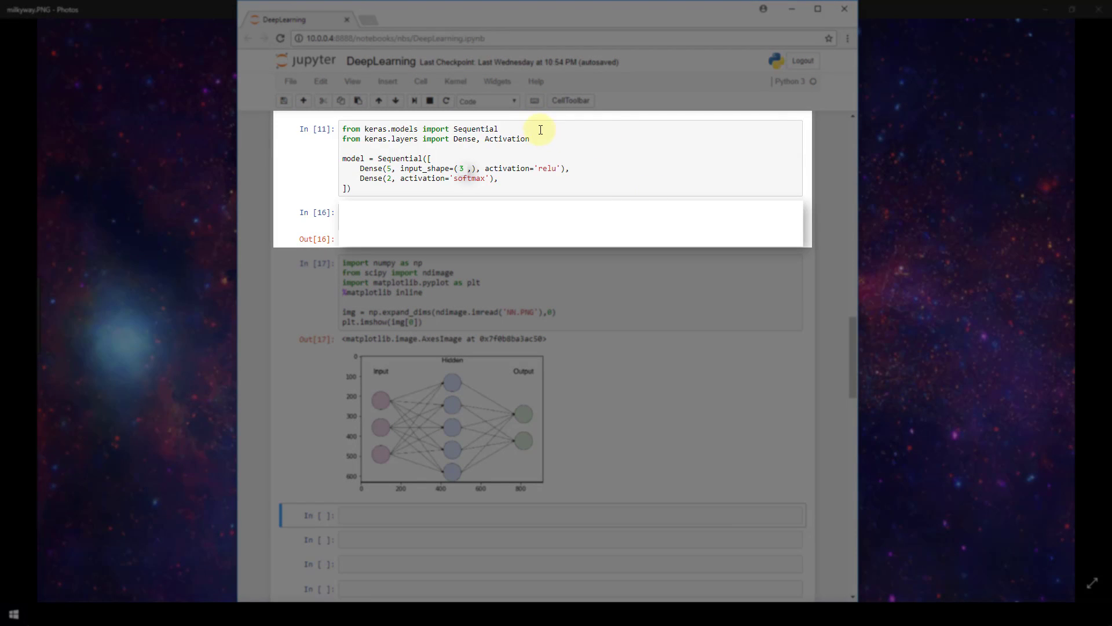
mouse_move(563, 146)
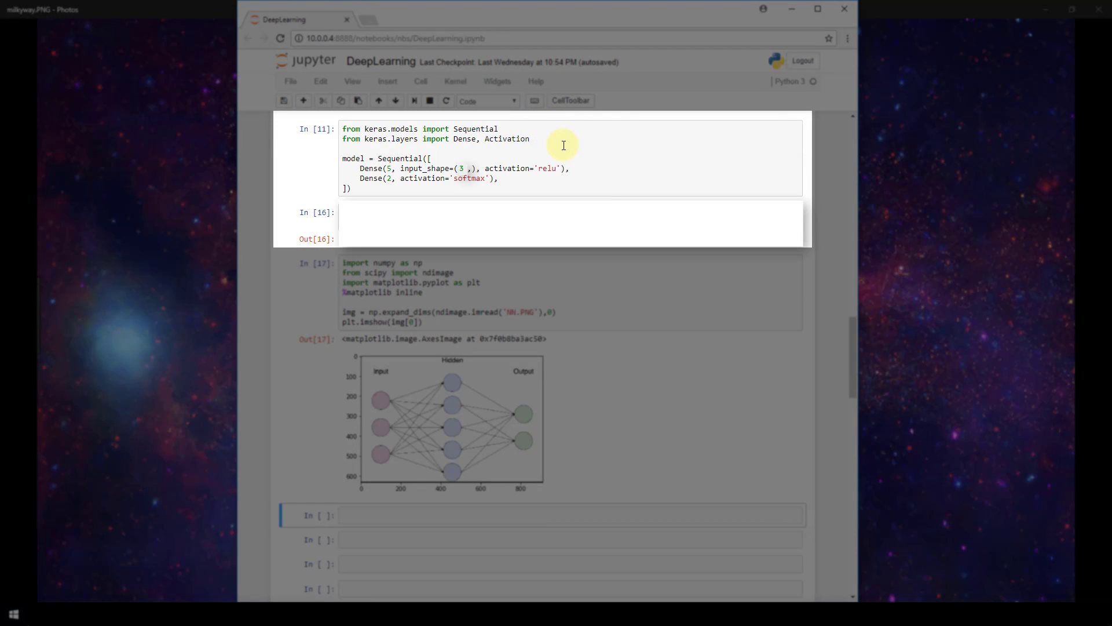
mouse_move(402, 162)
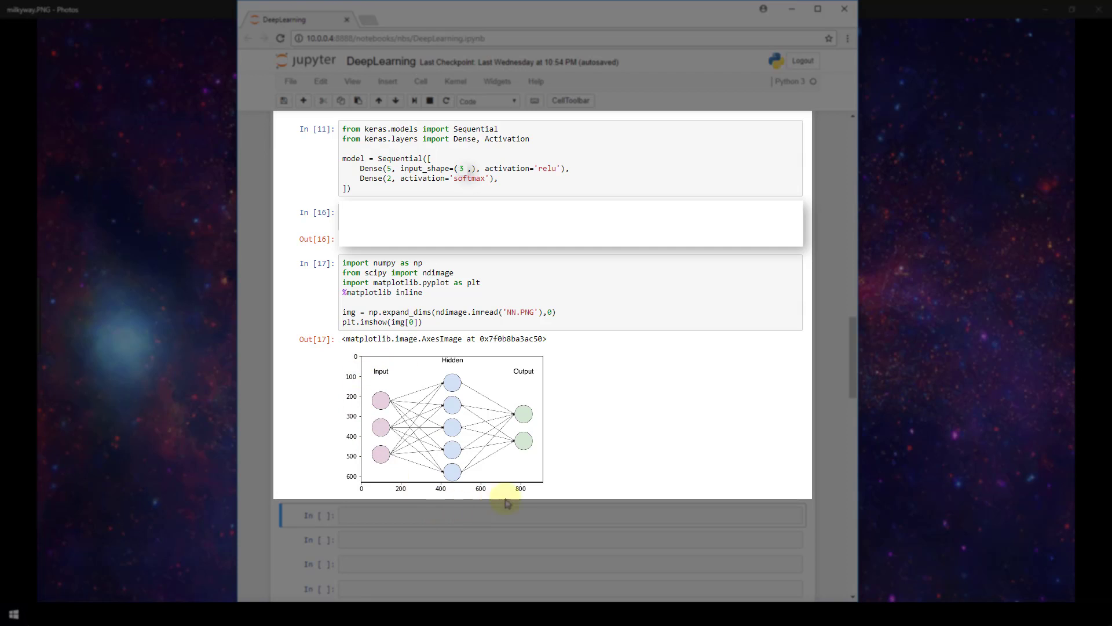
mouse_move(605, 169)
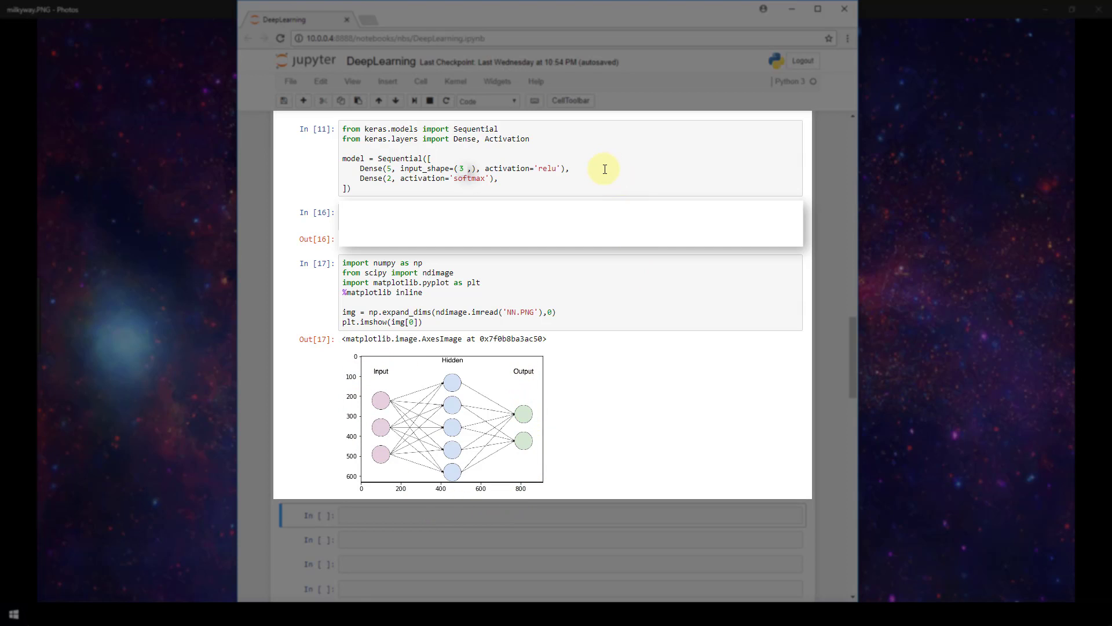
mouse_move(350, 168)
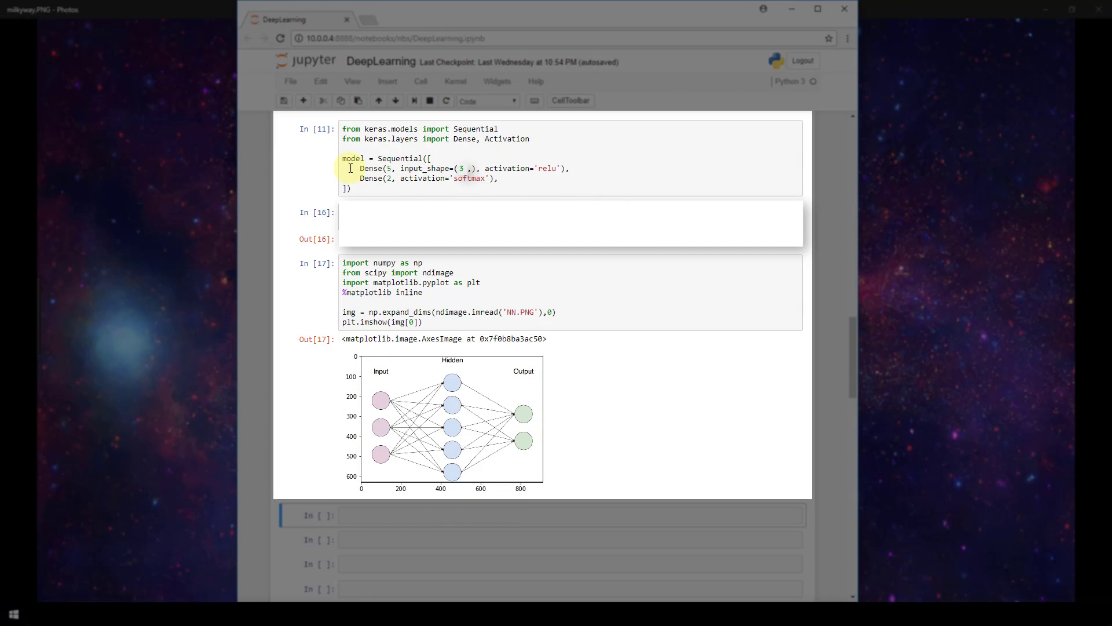
mouse_move(384, 169)
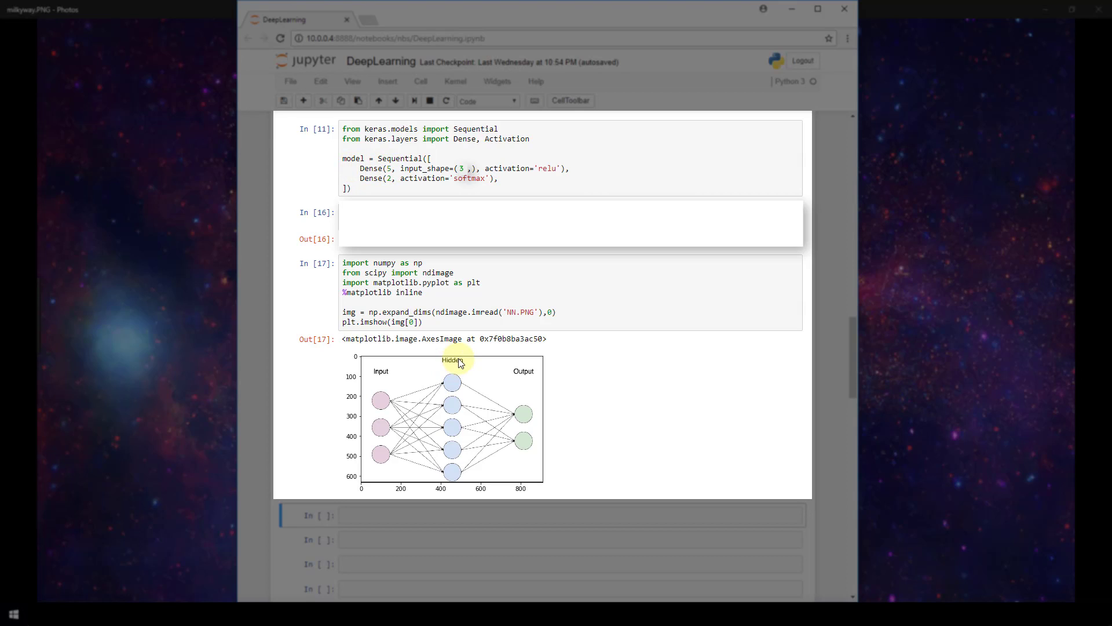
mouse_move(468, 365)
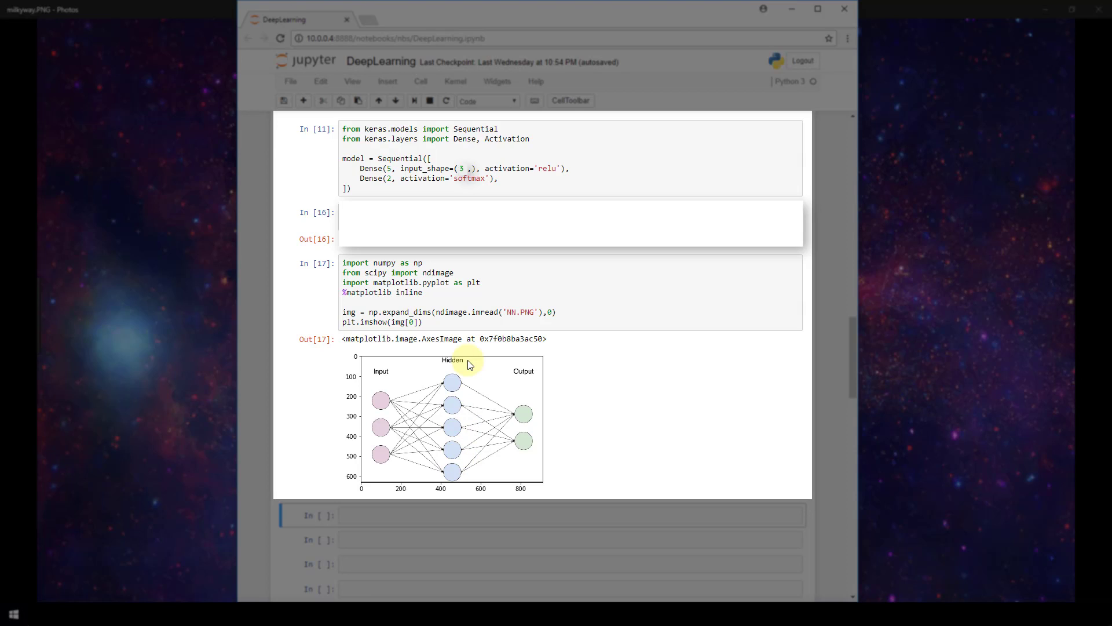
mouse_move(395, 411)
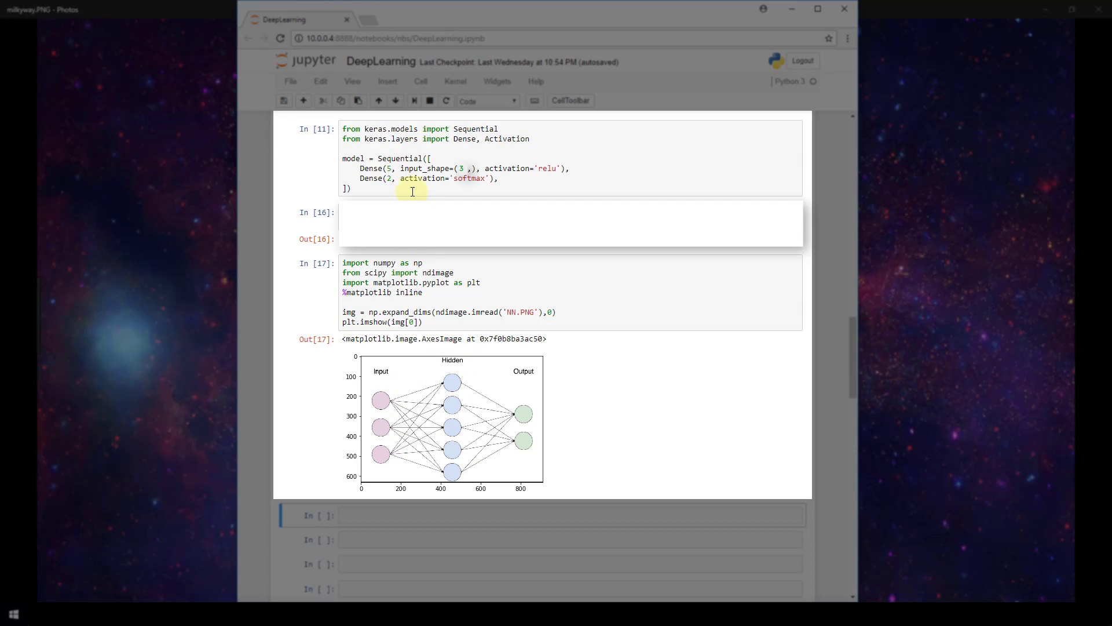
mouse_move(404, 171)
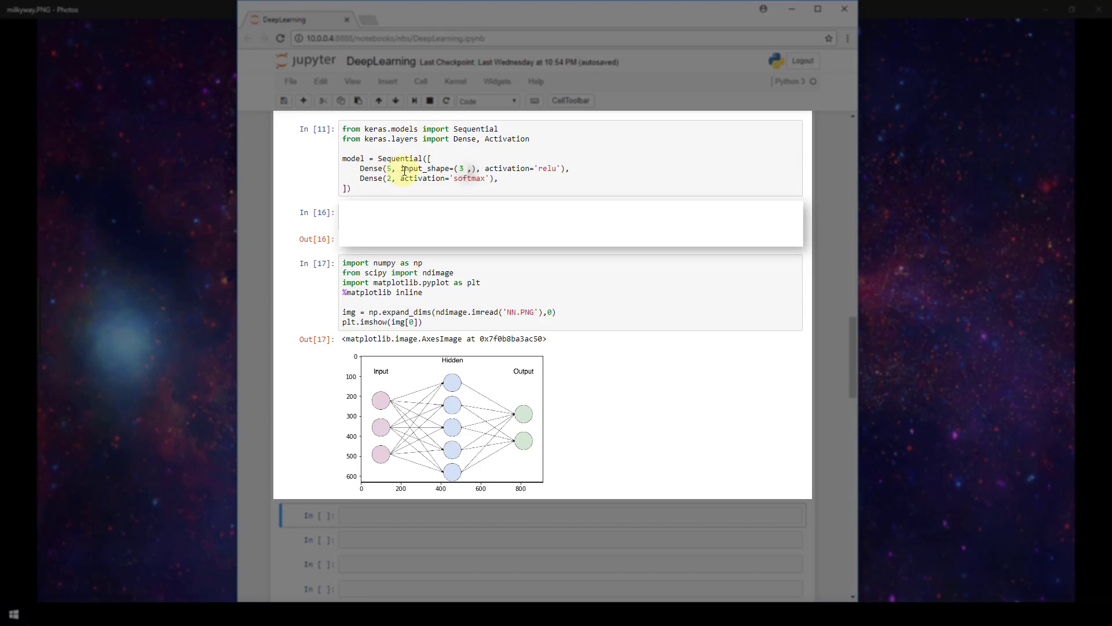
mouse_move(471, 170)
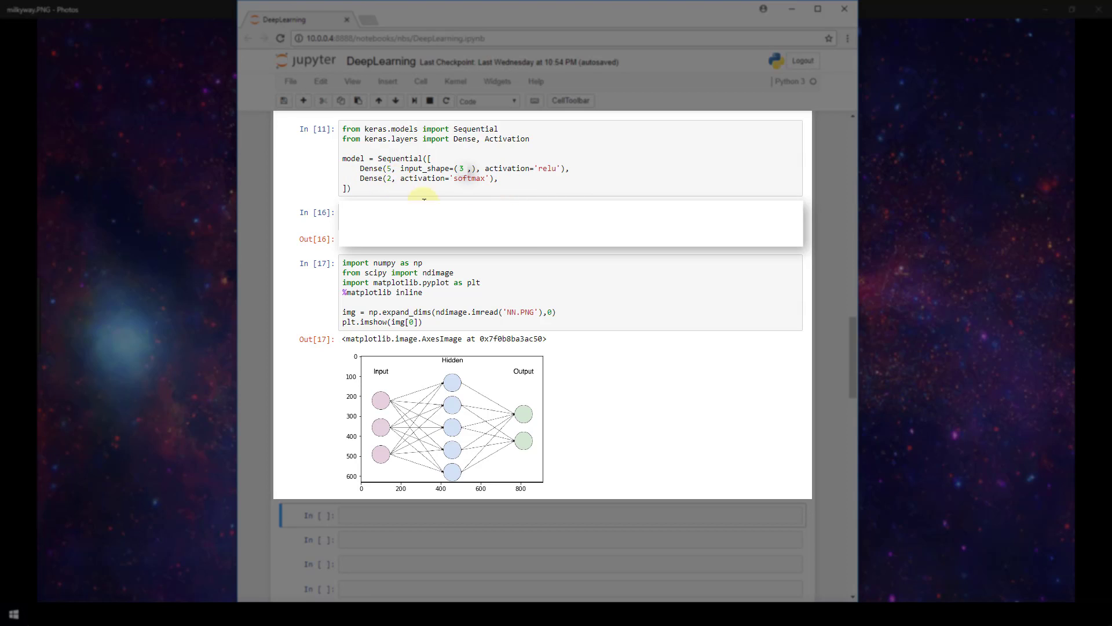
mouse_move(546, 418)
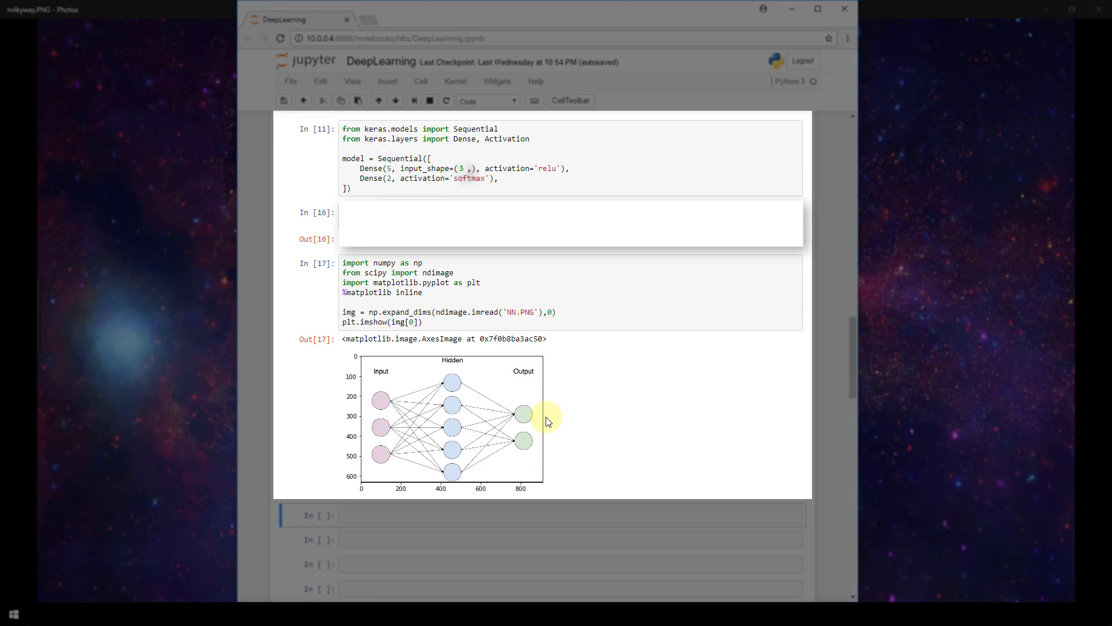
mouse_move(490, 184)
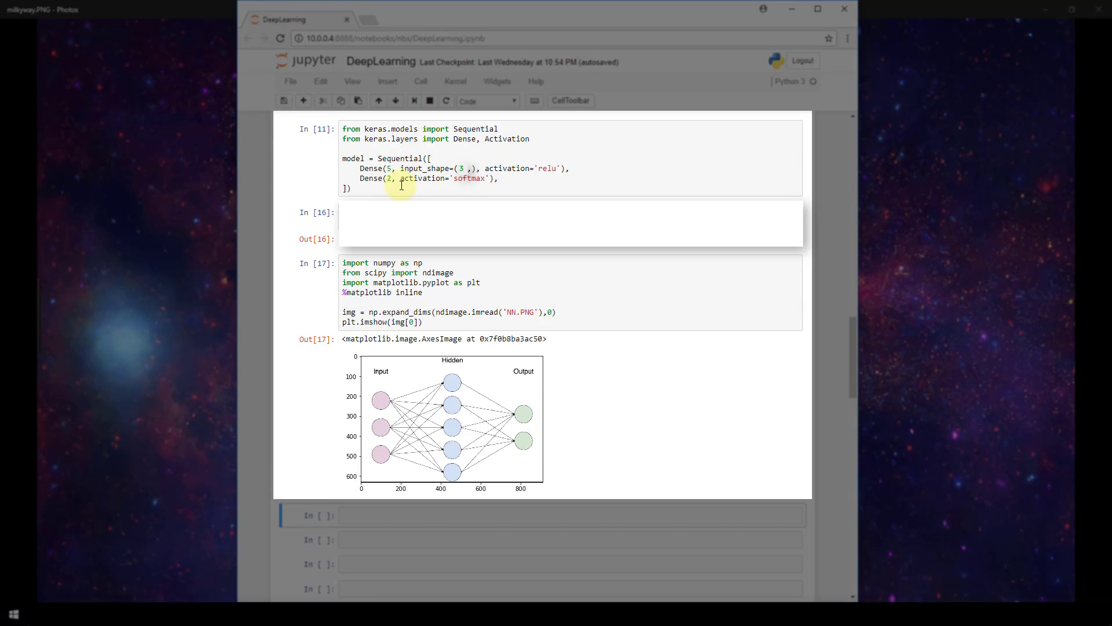
mouse_move(622, 169)
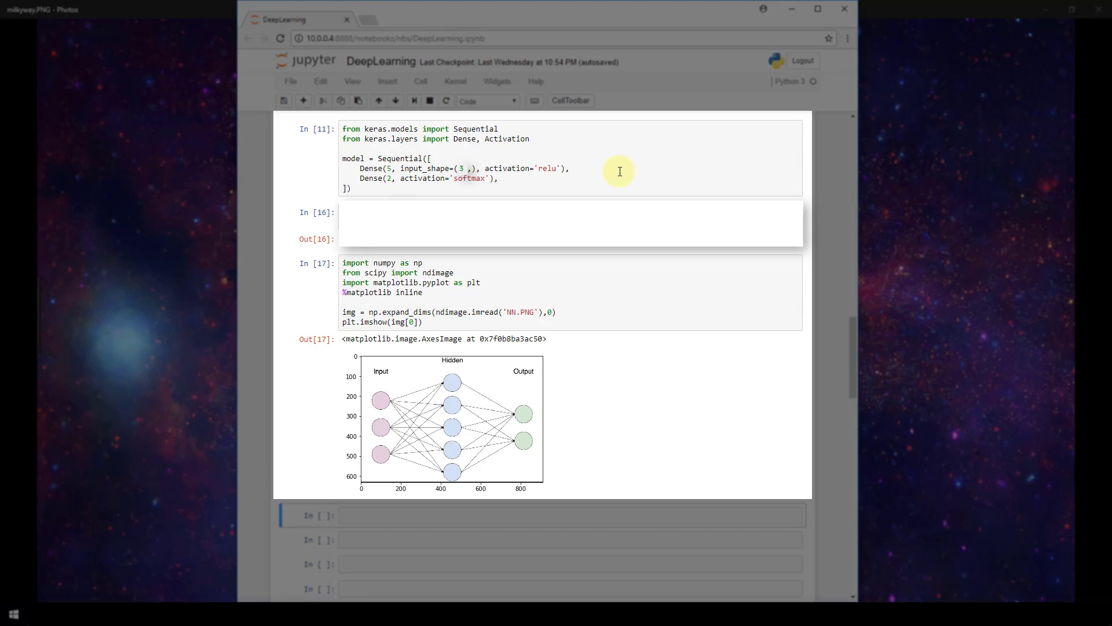
mouse_move(393, 484)
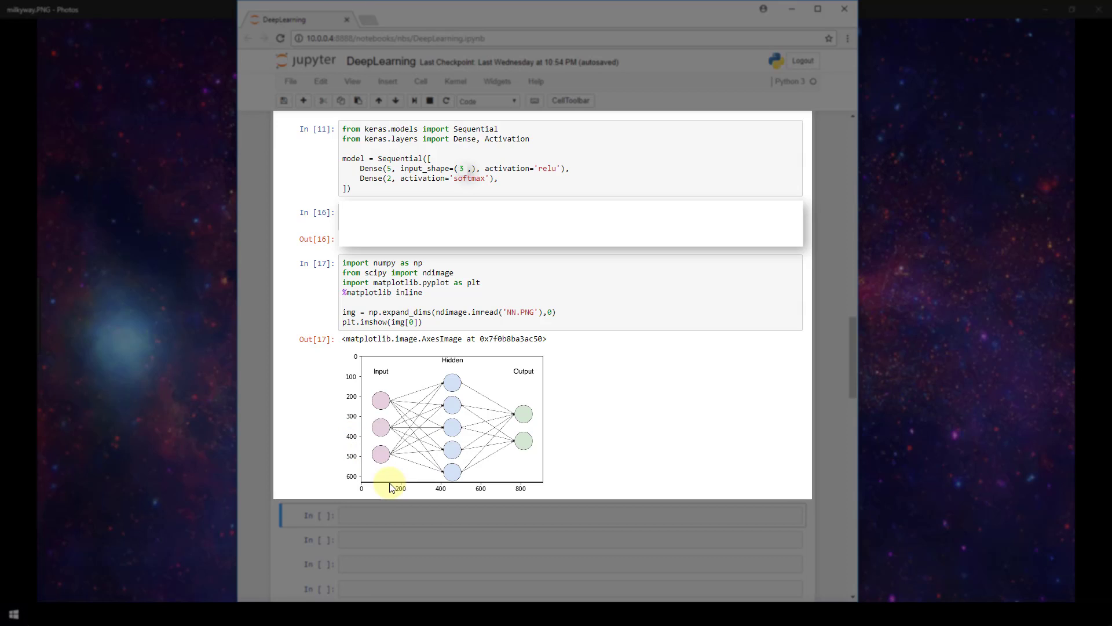
mouse_move(412, 484)
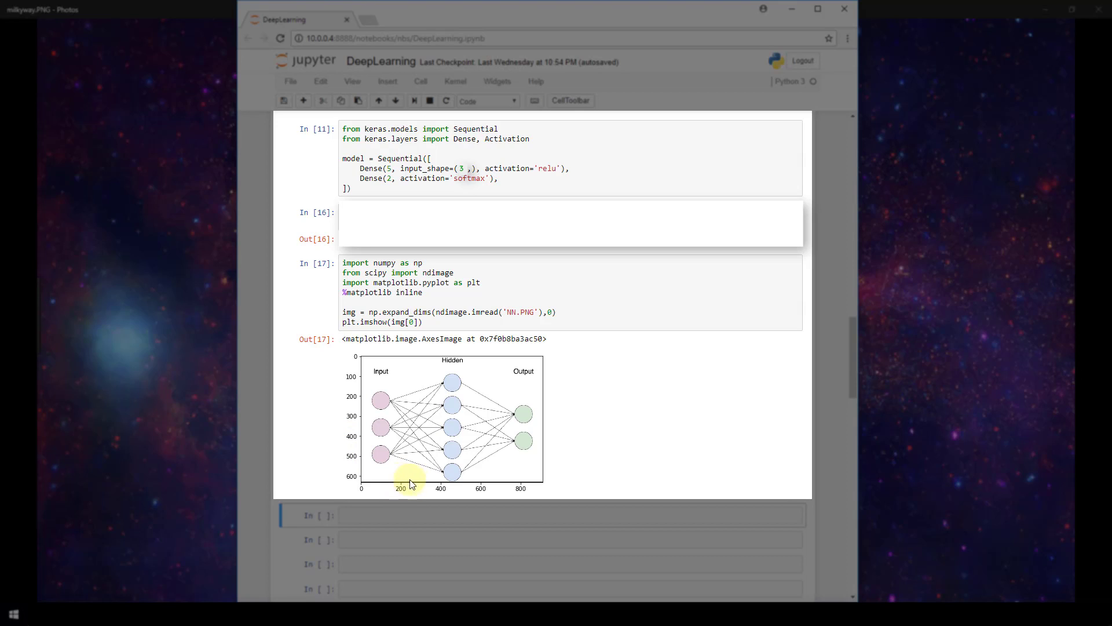
mouse_move(531, 366)
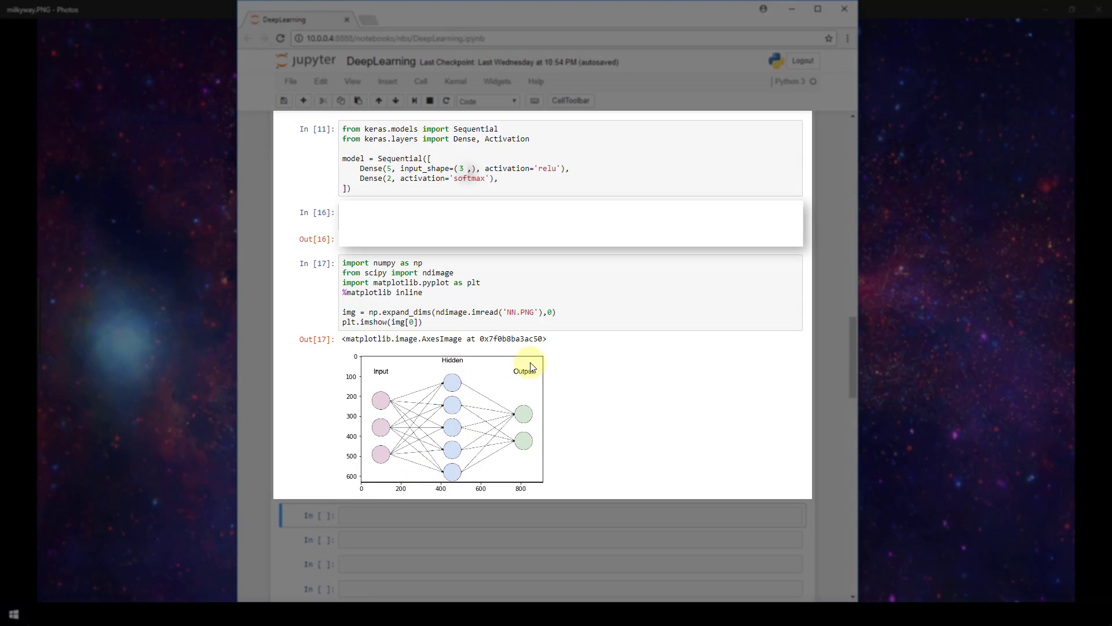
mouse_move(494, 512)
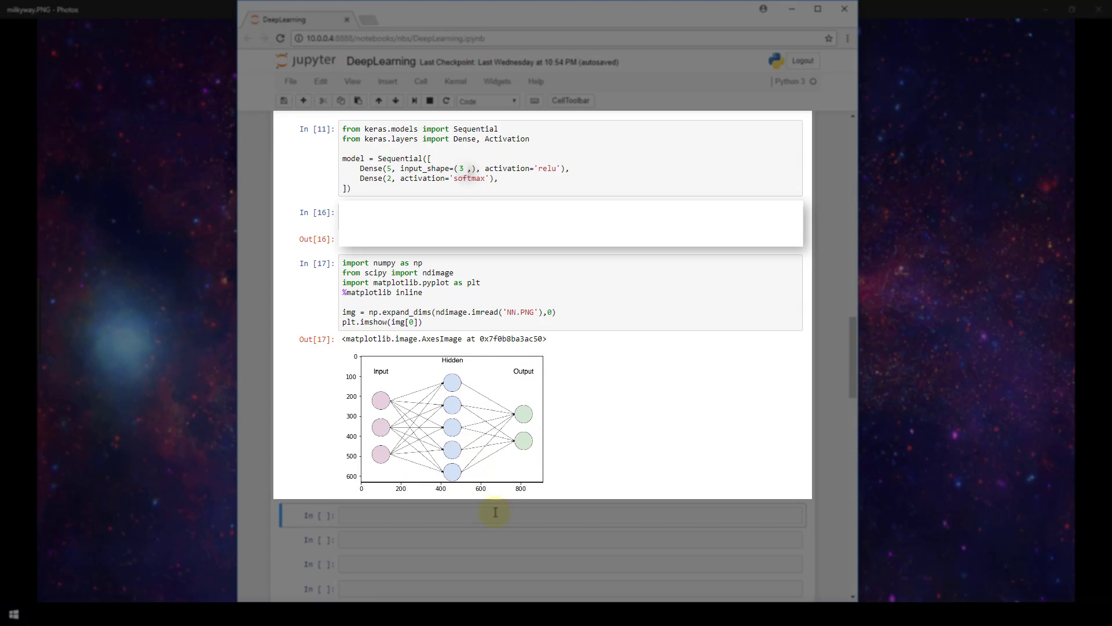
mouse_move(445, 517)
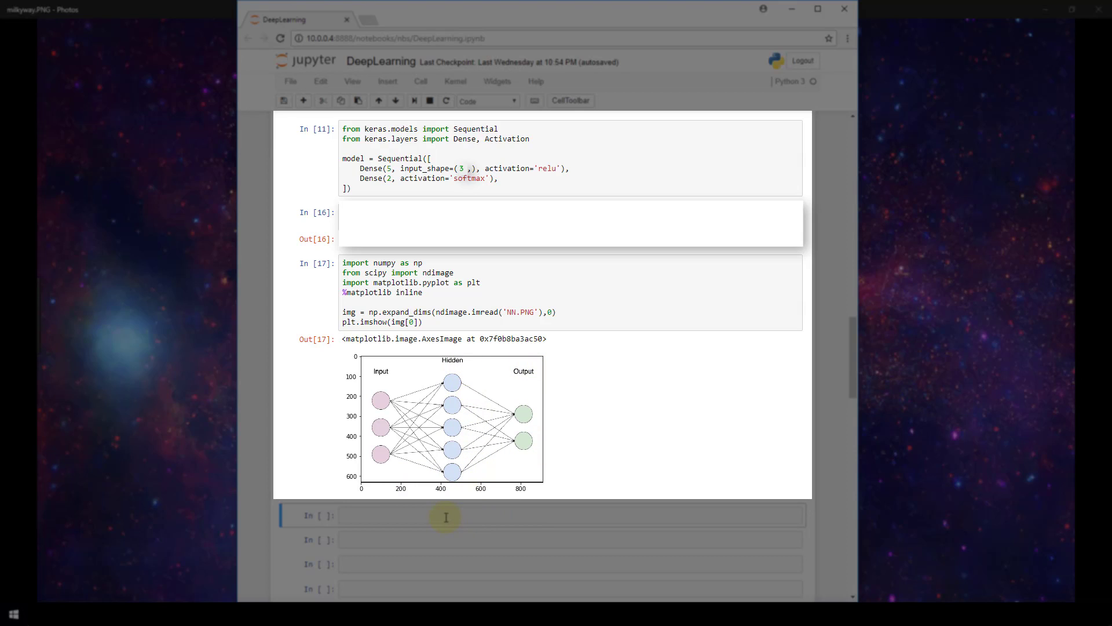
mouse_move(375, 494)
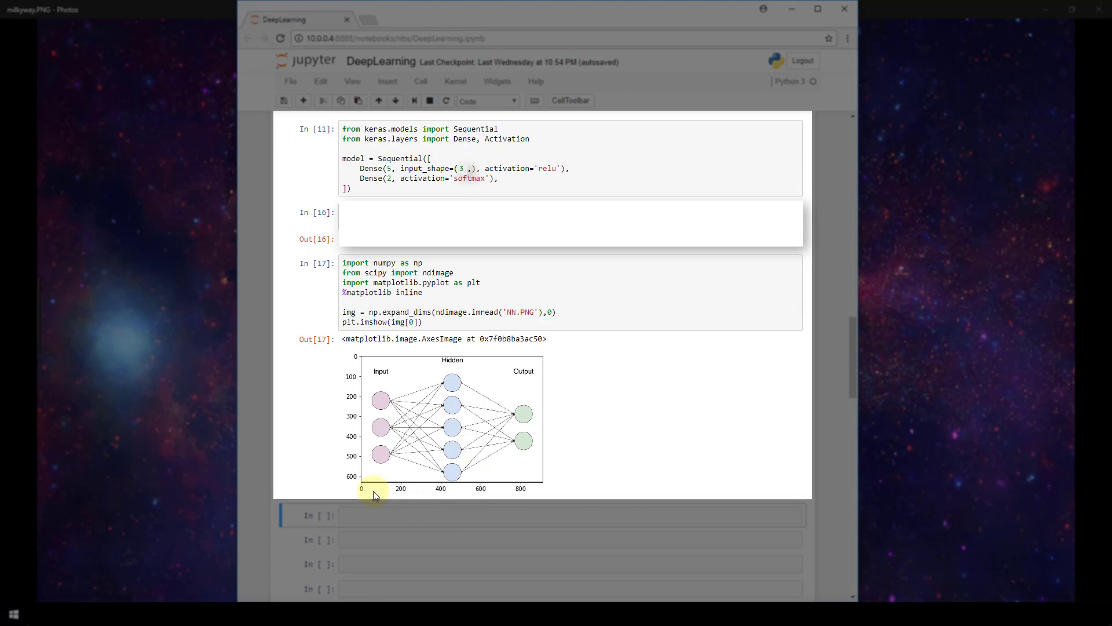
mouse_move(381, 482)
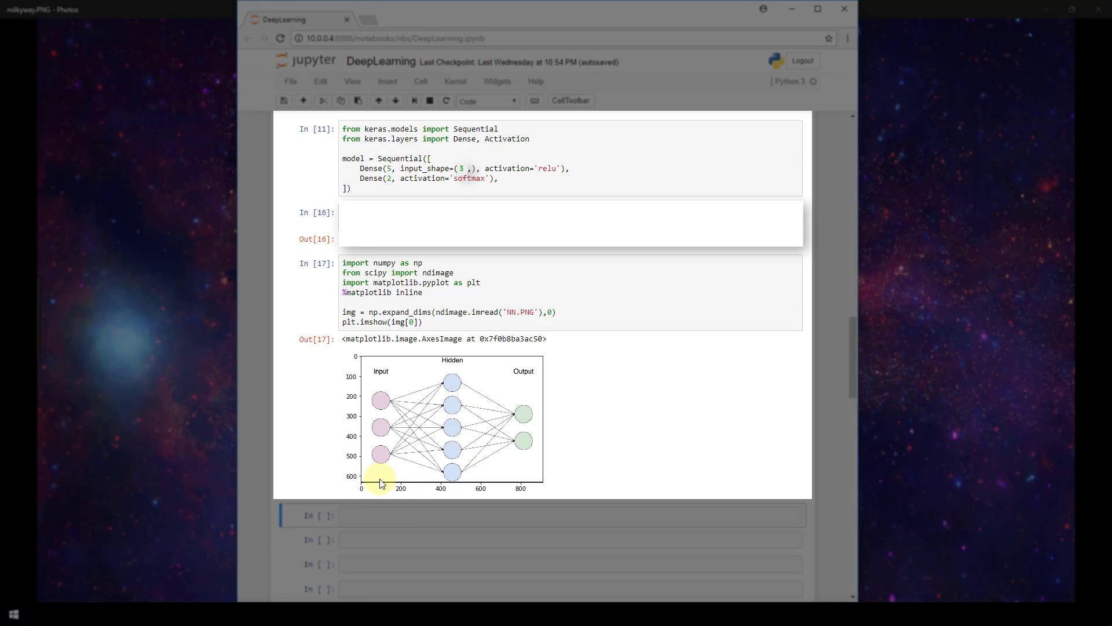
mouse_move(221, 227)
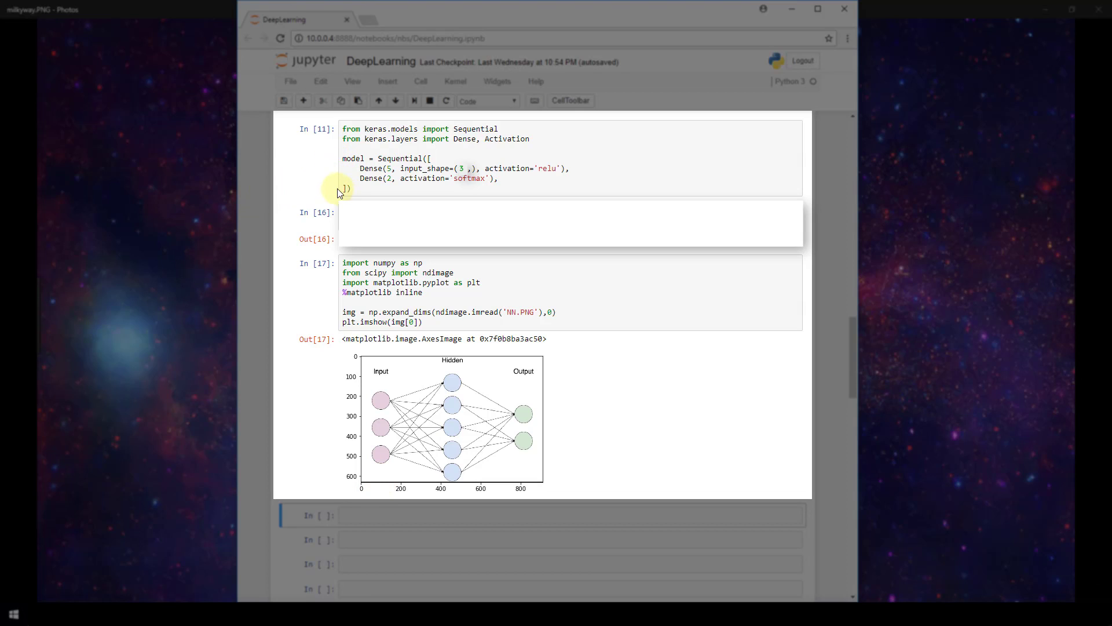
mouse_move(276, 239)
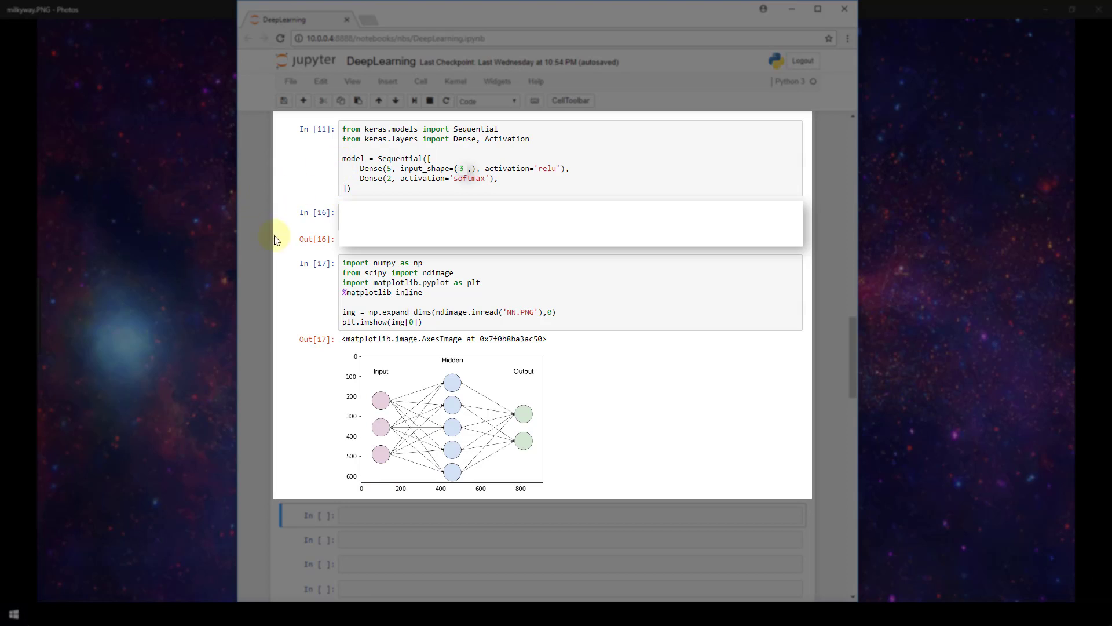
mouse_move(343, 408)
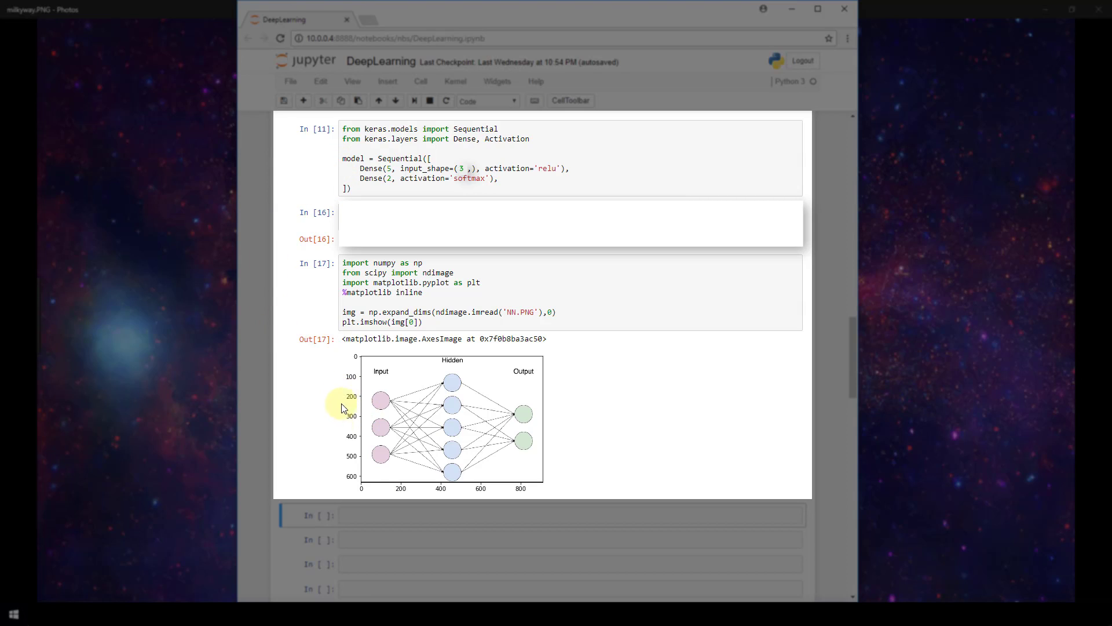
mouse_move(568, 489)
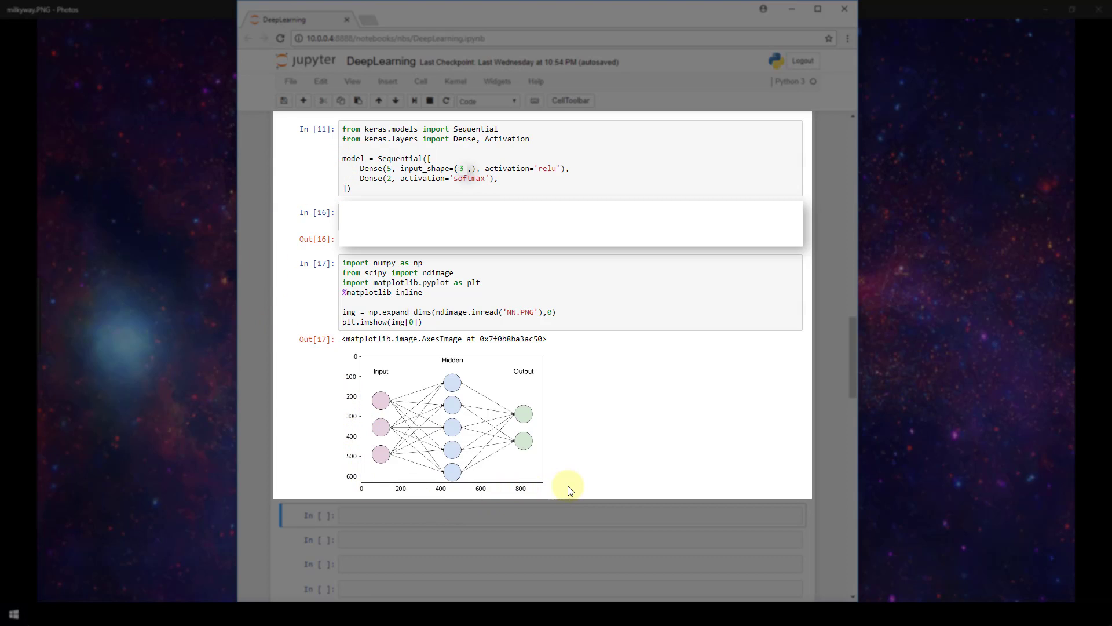
mouse_move(659, 191)
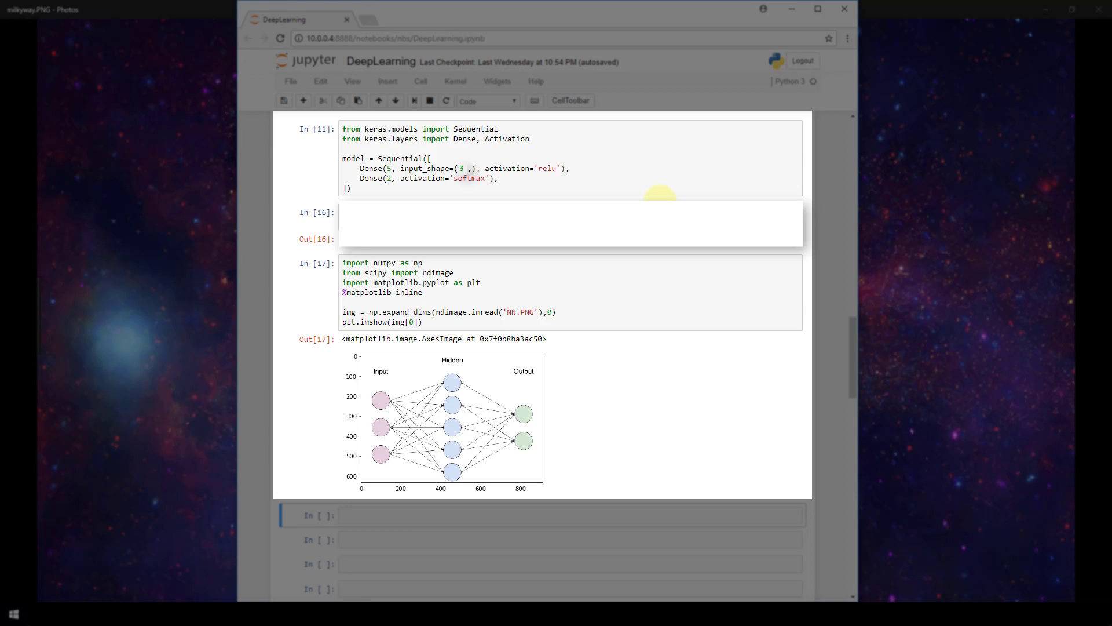
mouse_move(489, 197)
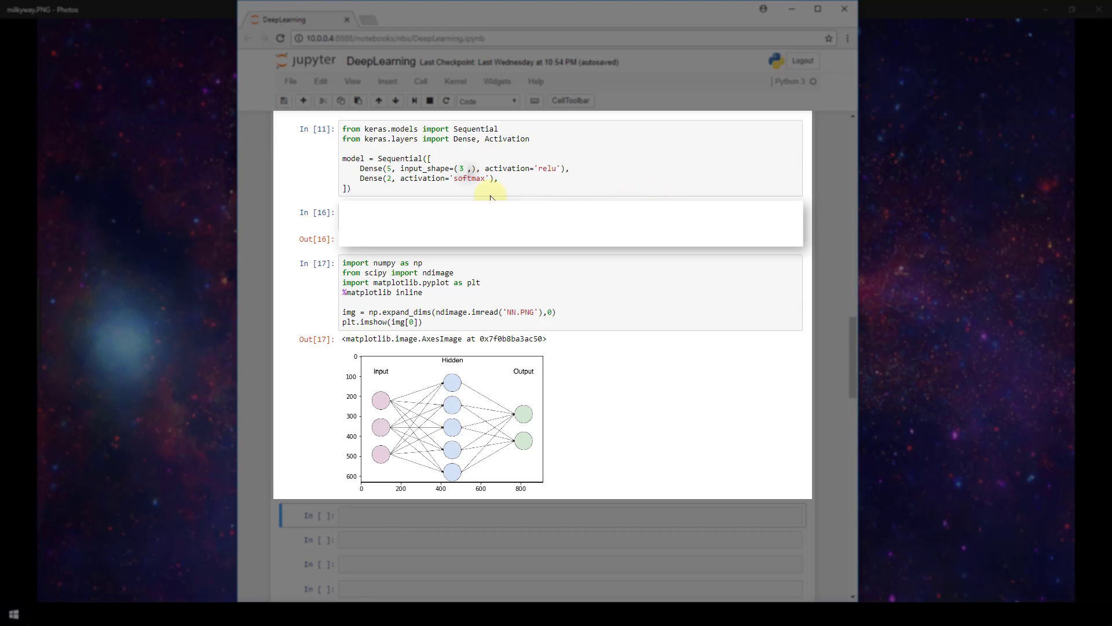
mouse_move(424, 191)
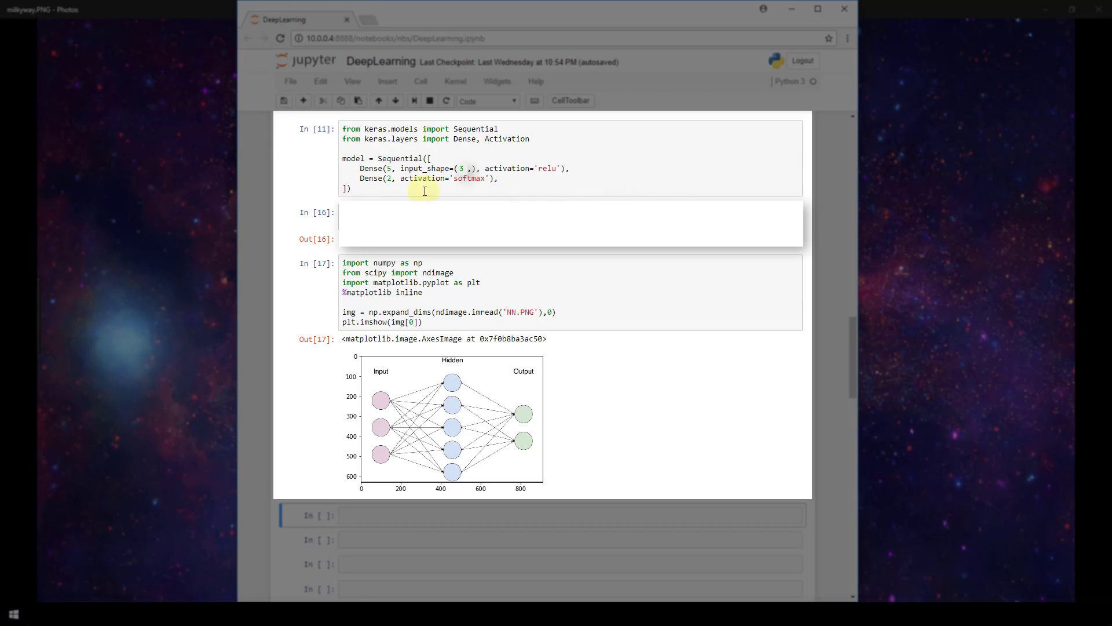
mouse_move(587, 165)
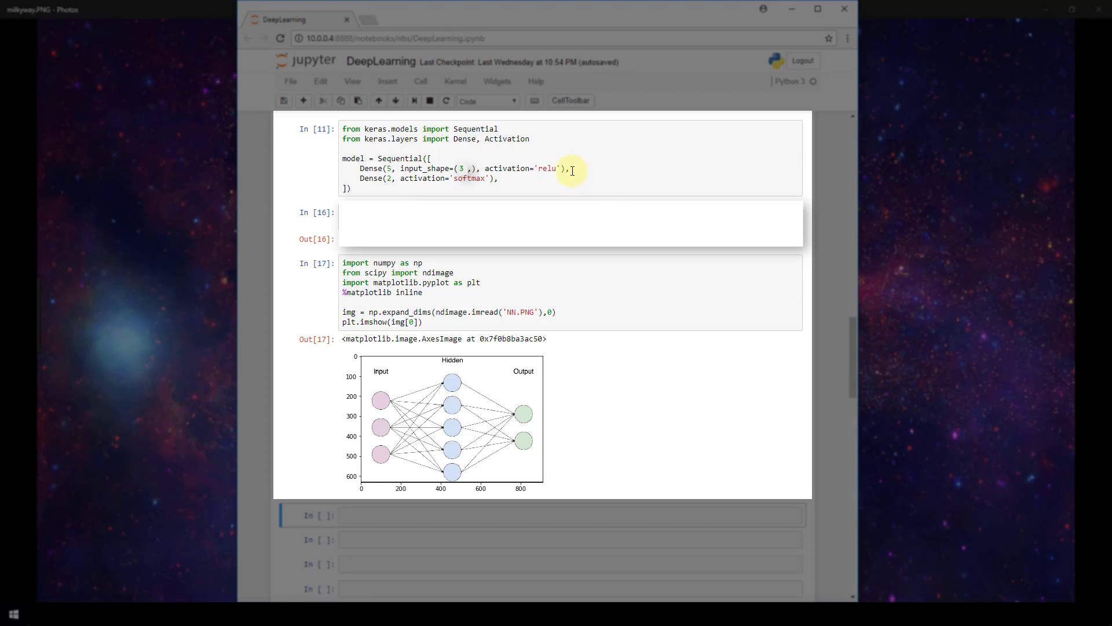
mouse_move(557, 178)
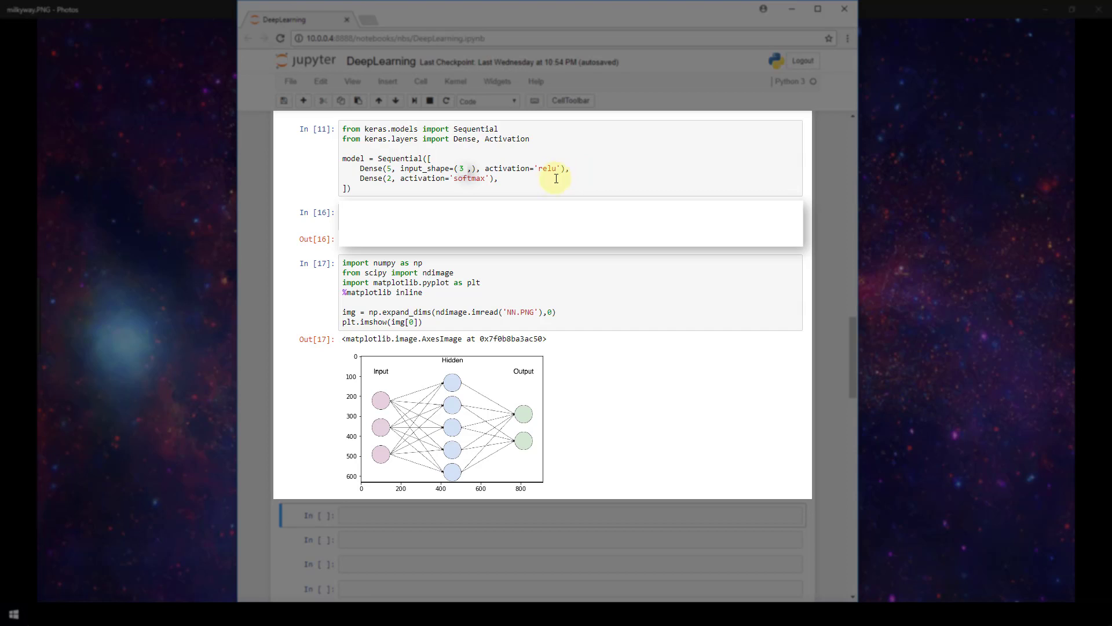
mouse_move(444, 170)
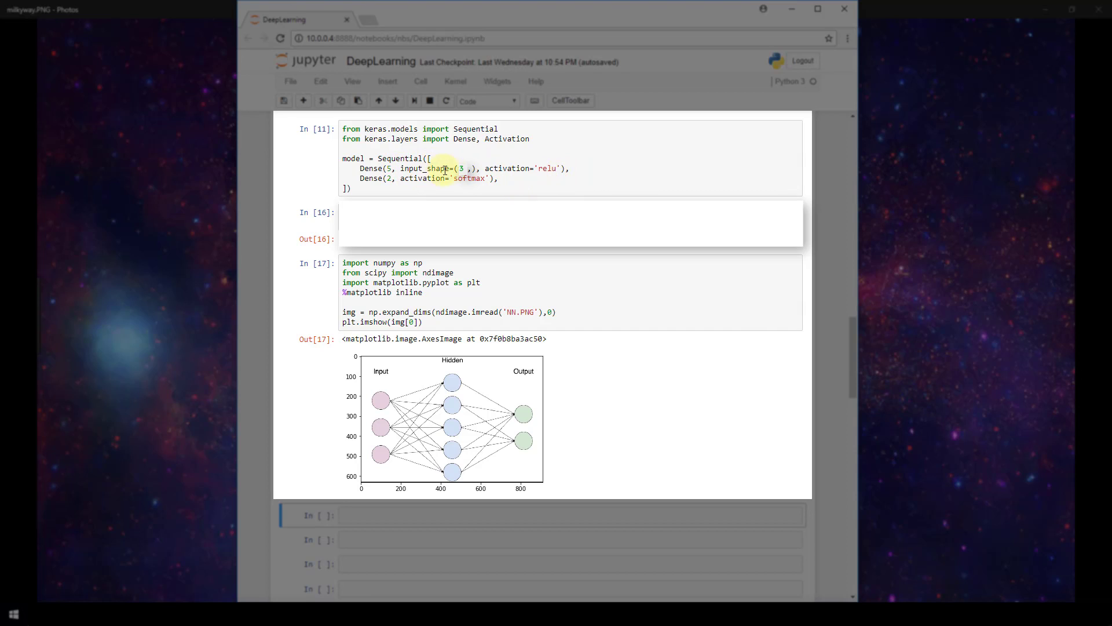
mouse_move(459, 176)
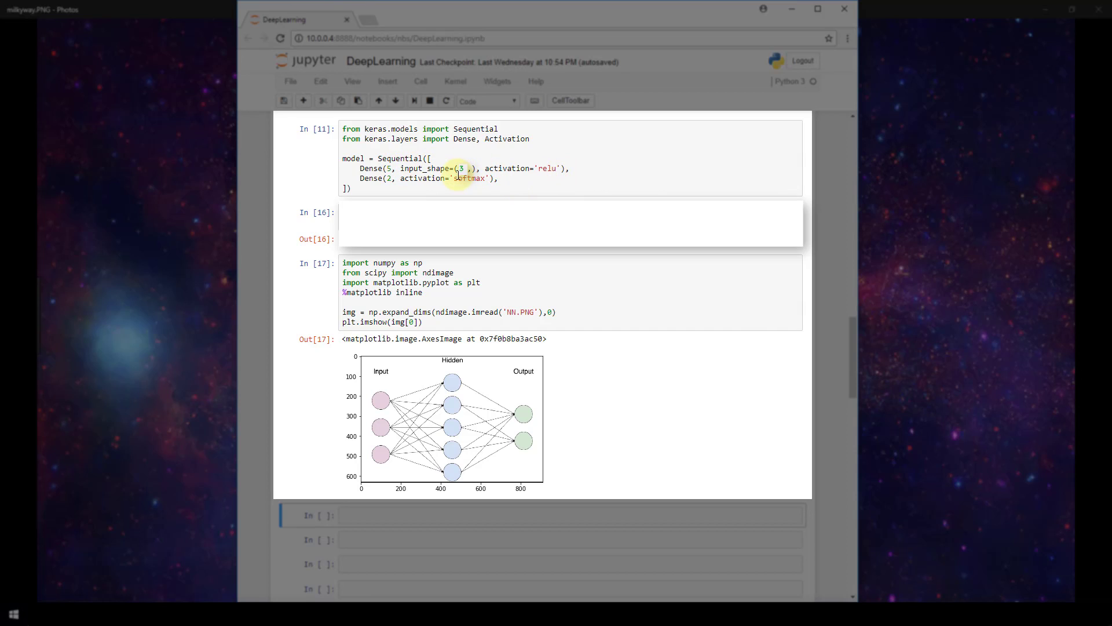
mouse_move(525, 185)
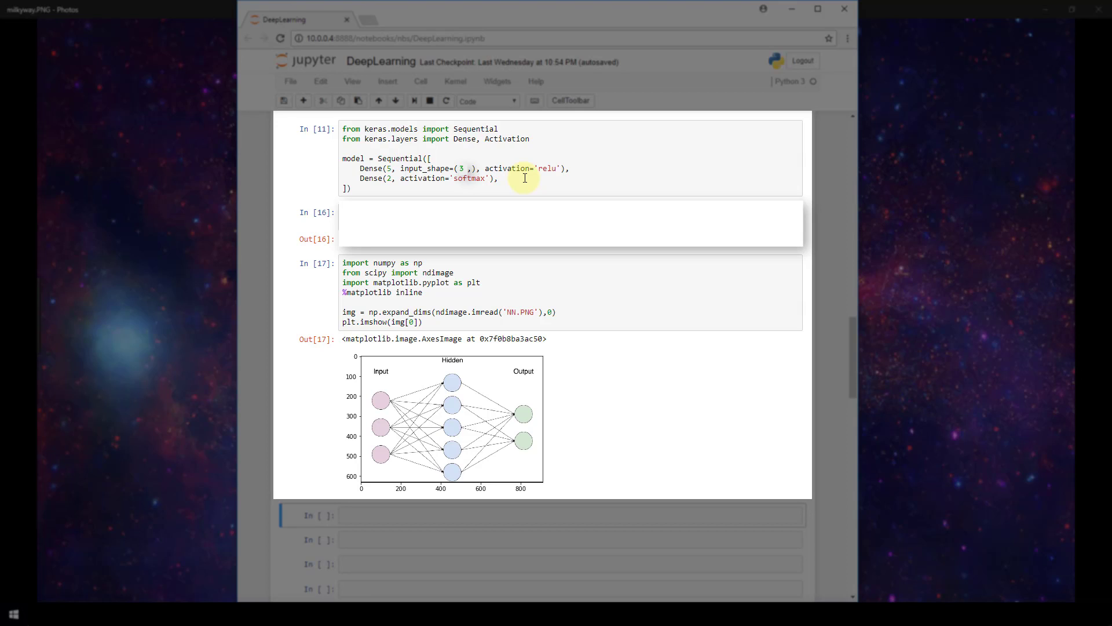
mouse_move(567, 185)
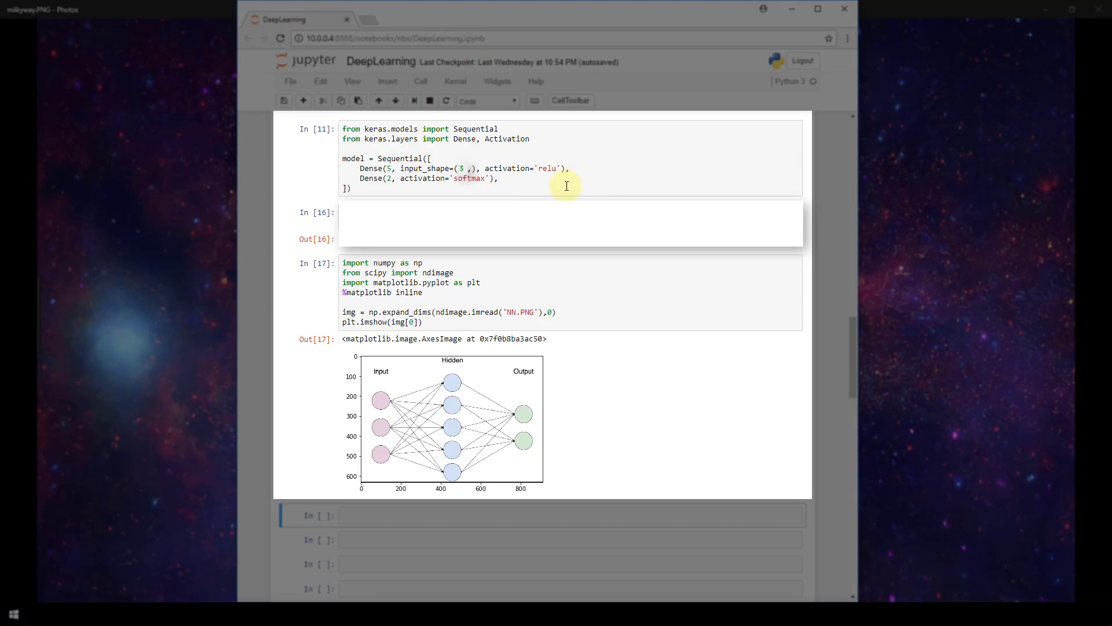
mouse_move(566, 390)
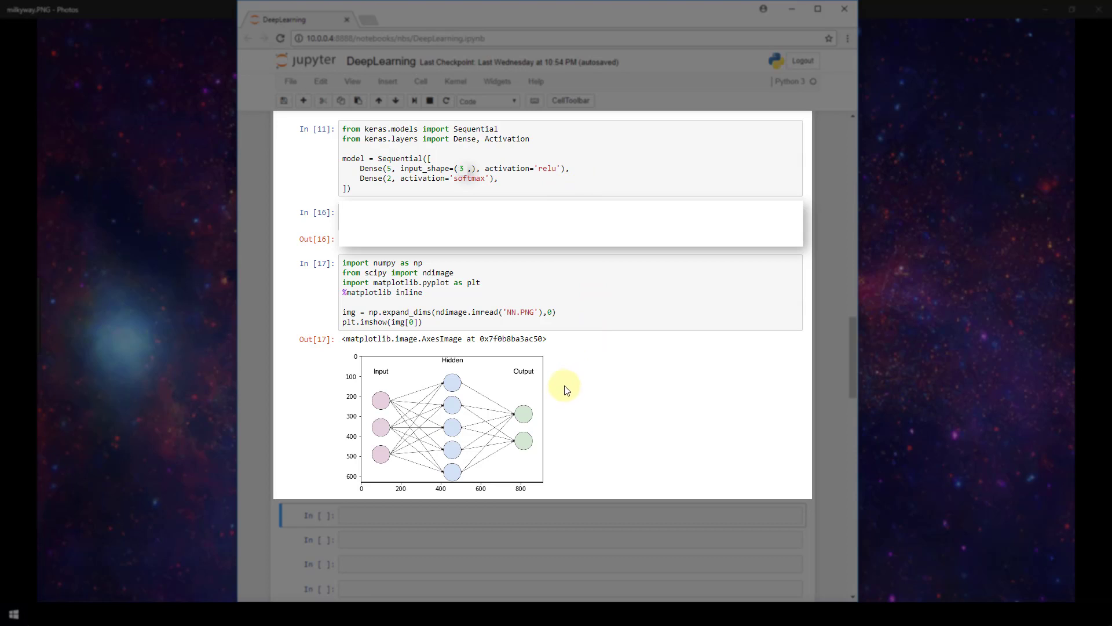